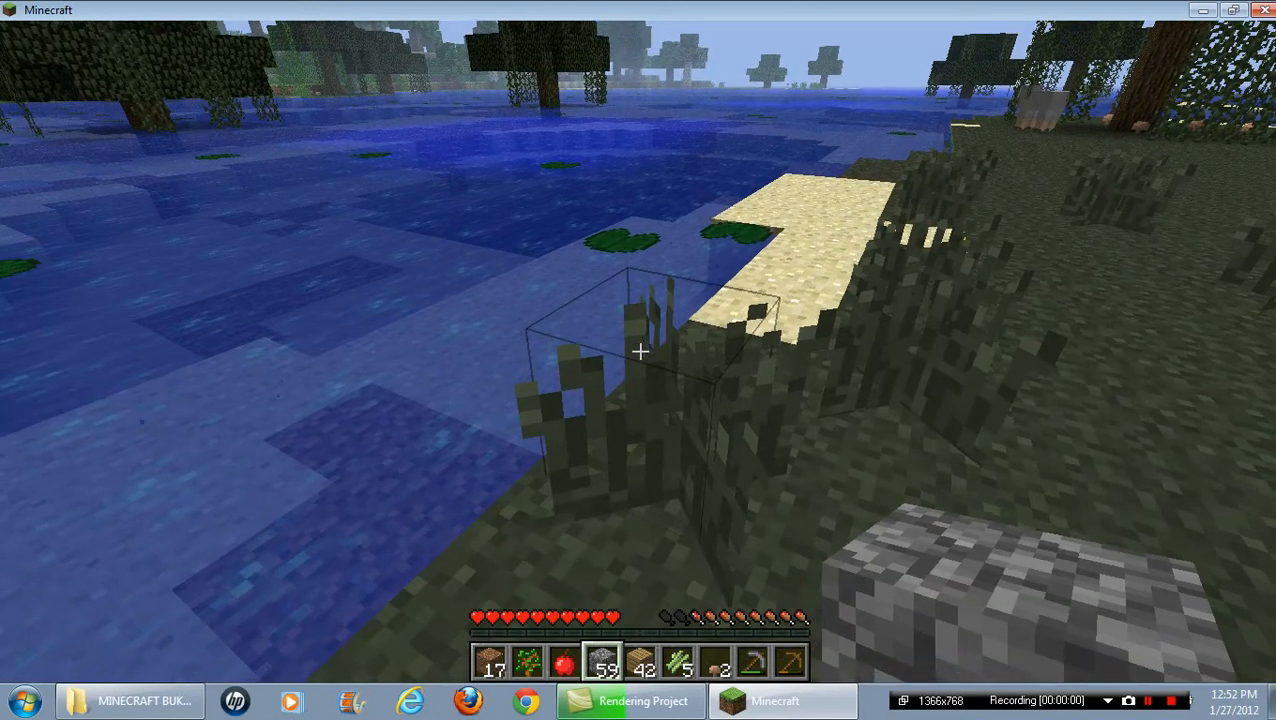
mouse_move(640, 351)
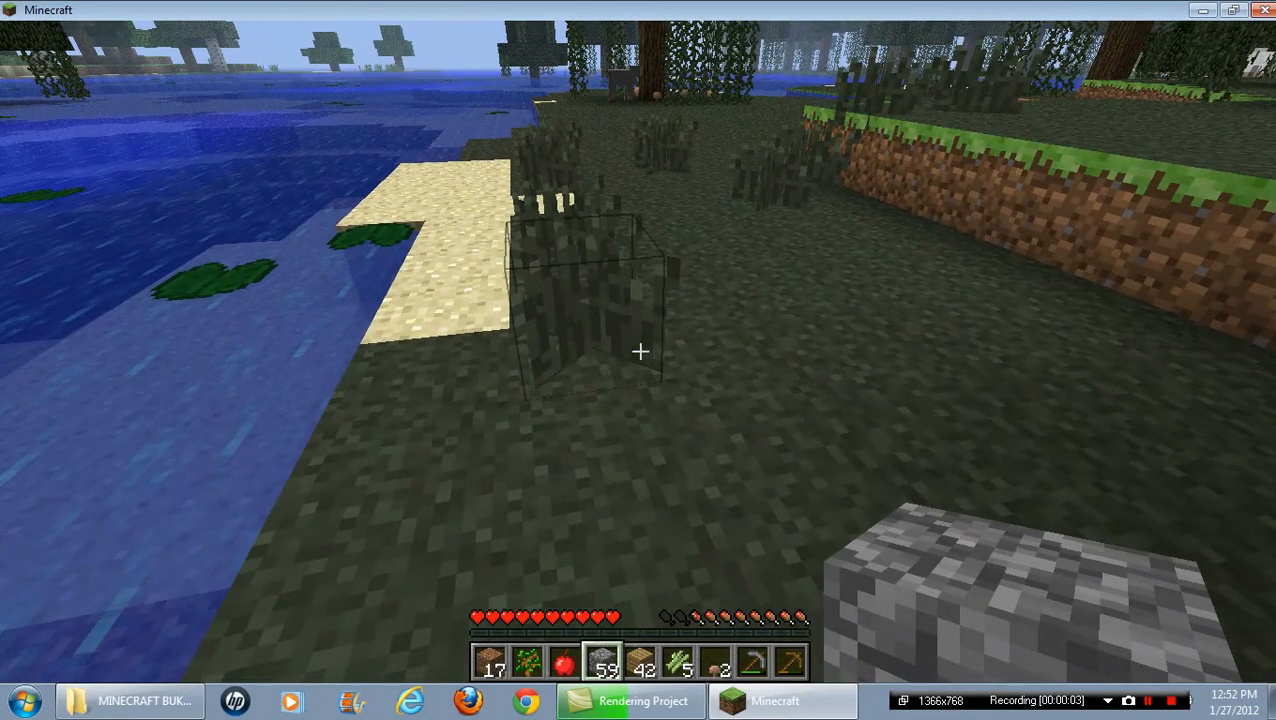
mouse_move(640, 351)
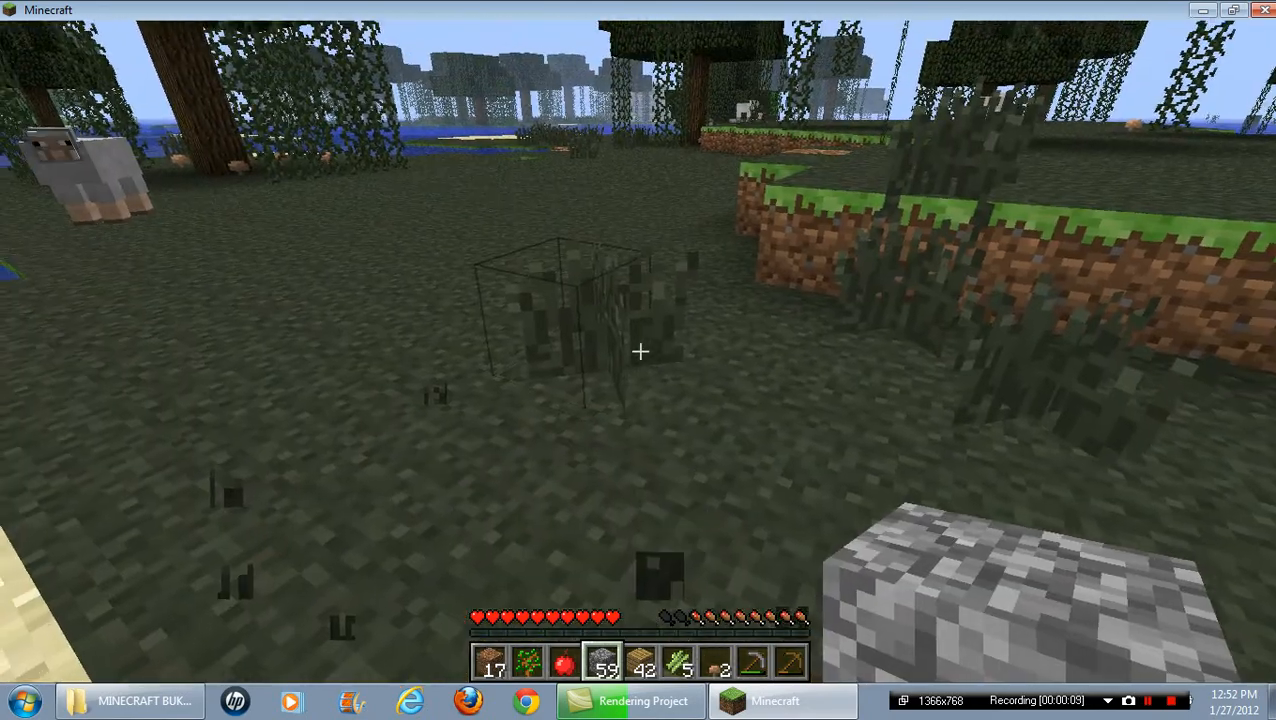
mouse_move(640, 351)
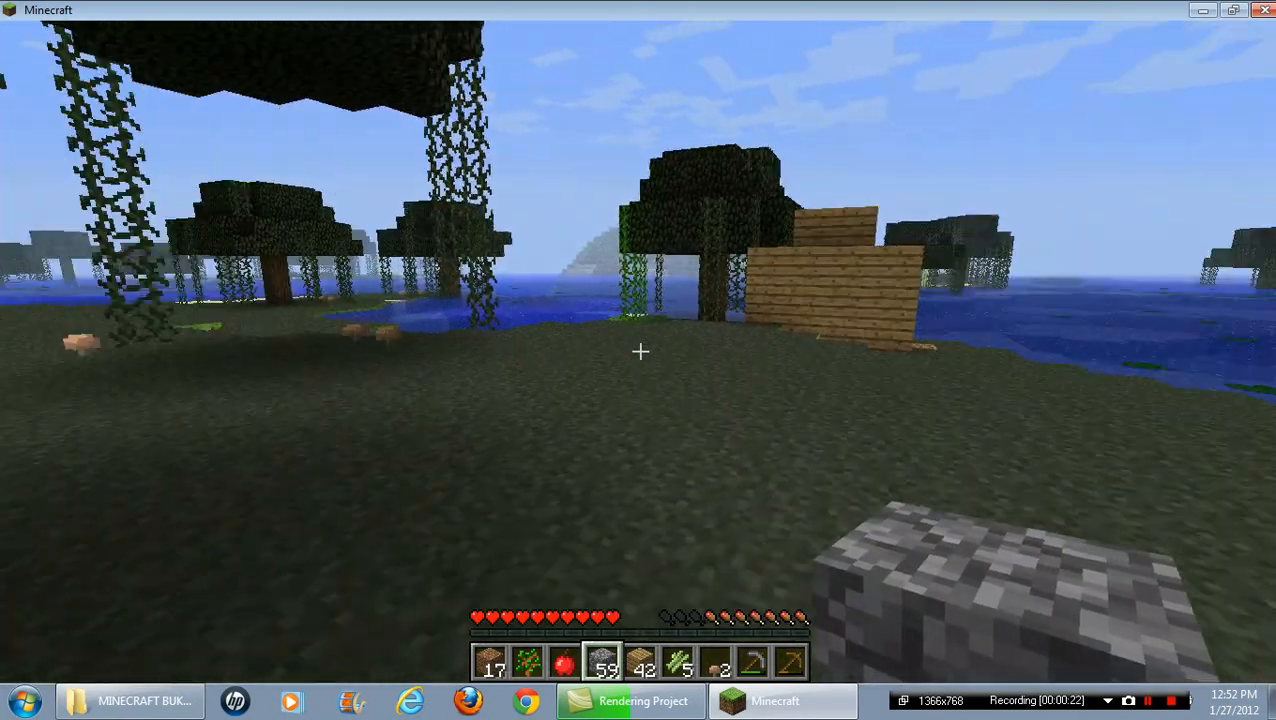
mouse_move(640, 350)
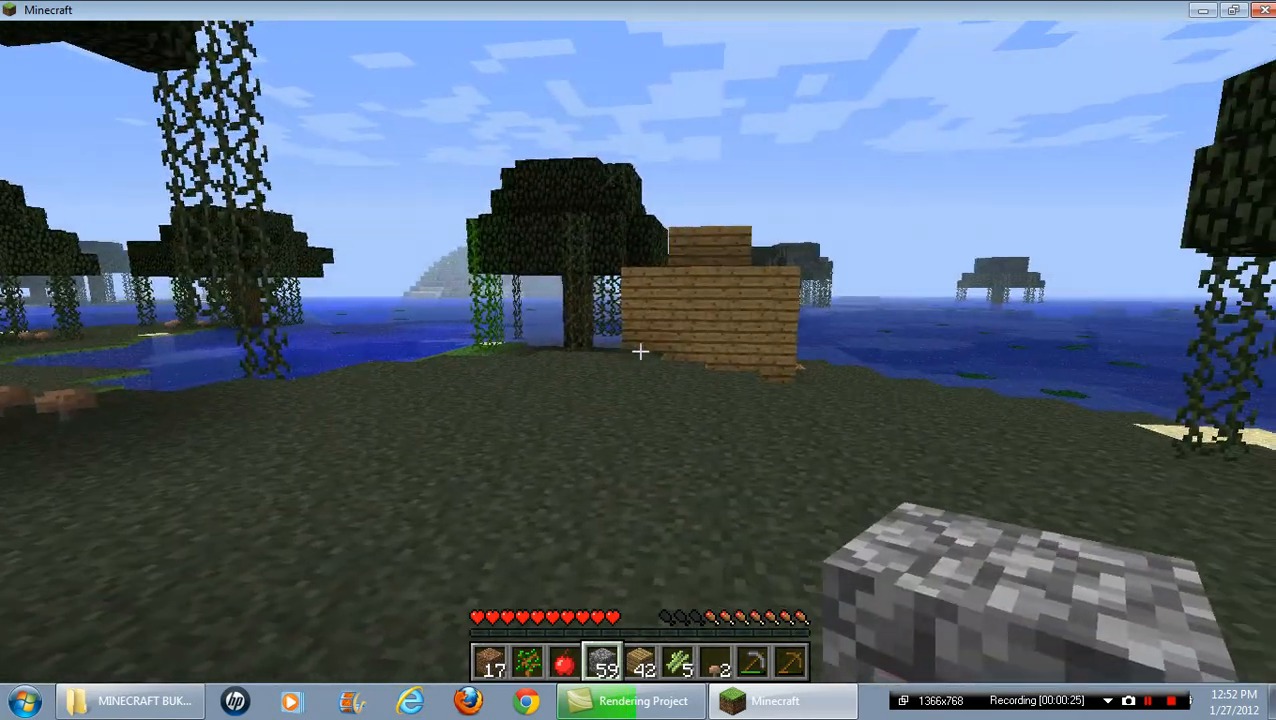
mouse_move(640, 350)
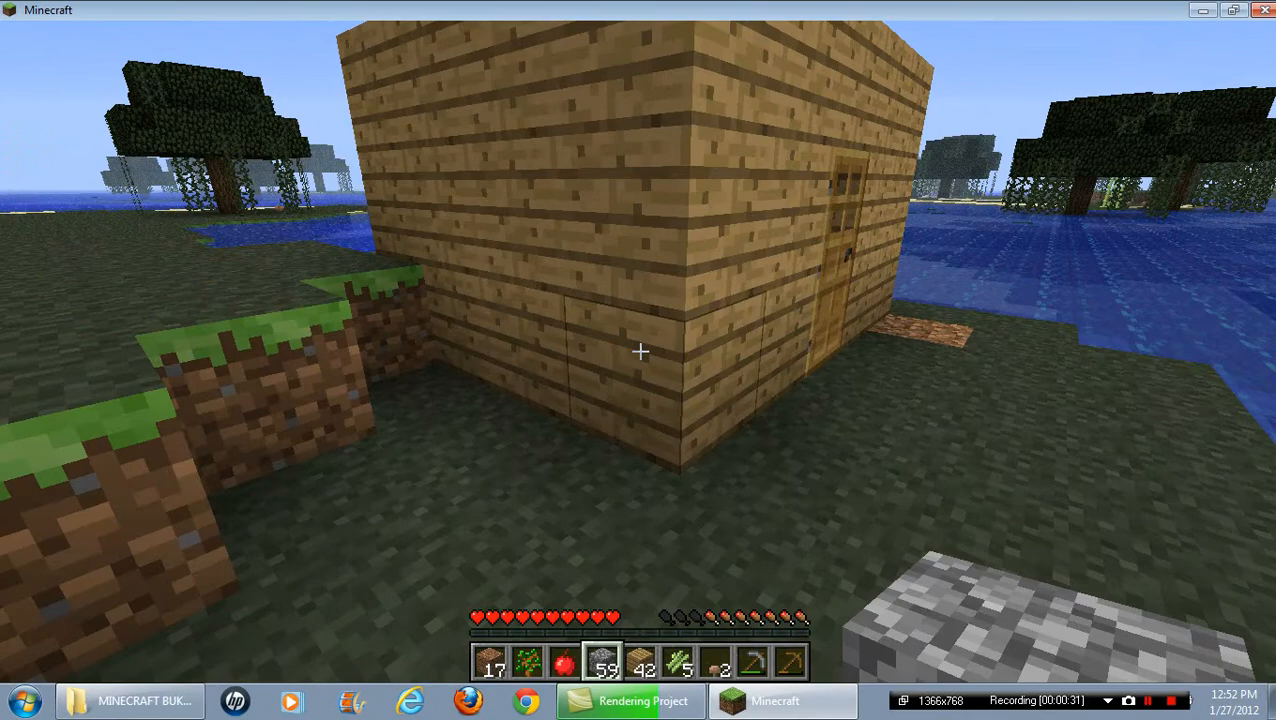
mouse_move(640, 352)
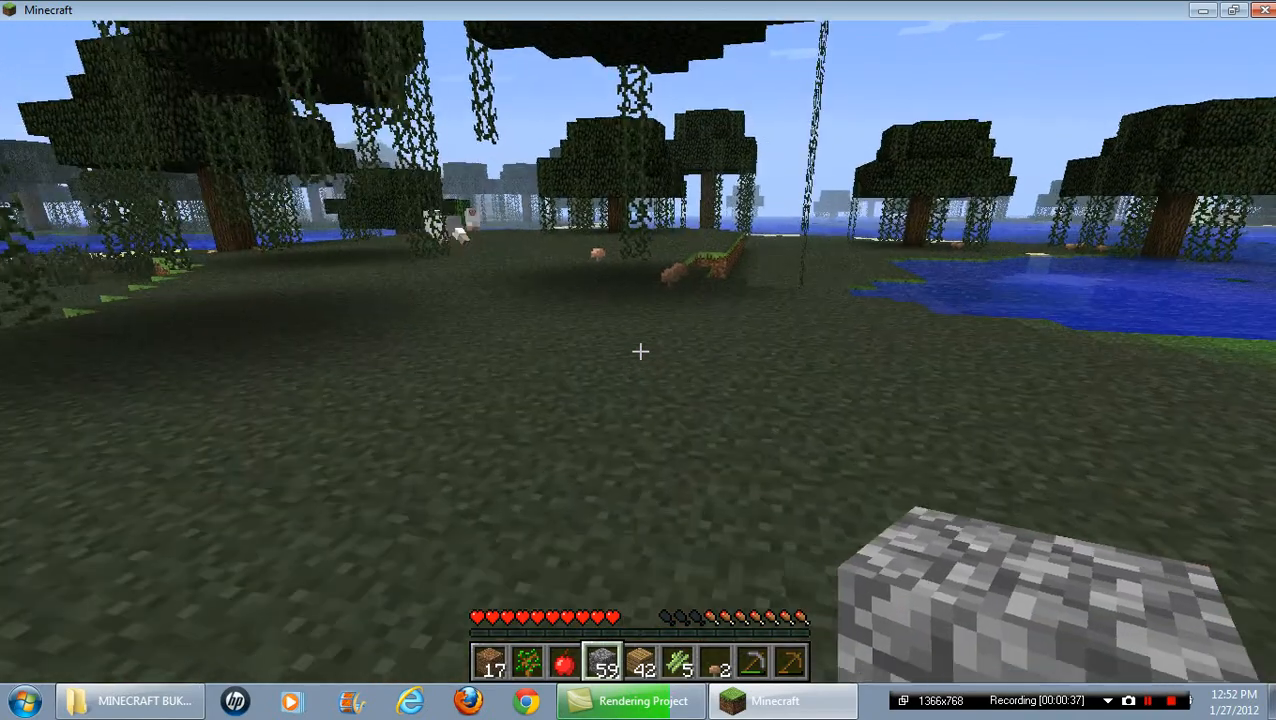
mouse_move(640, 351)
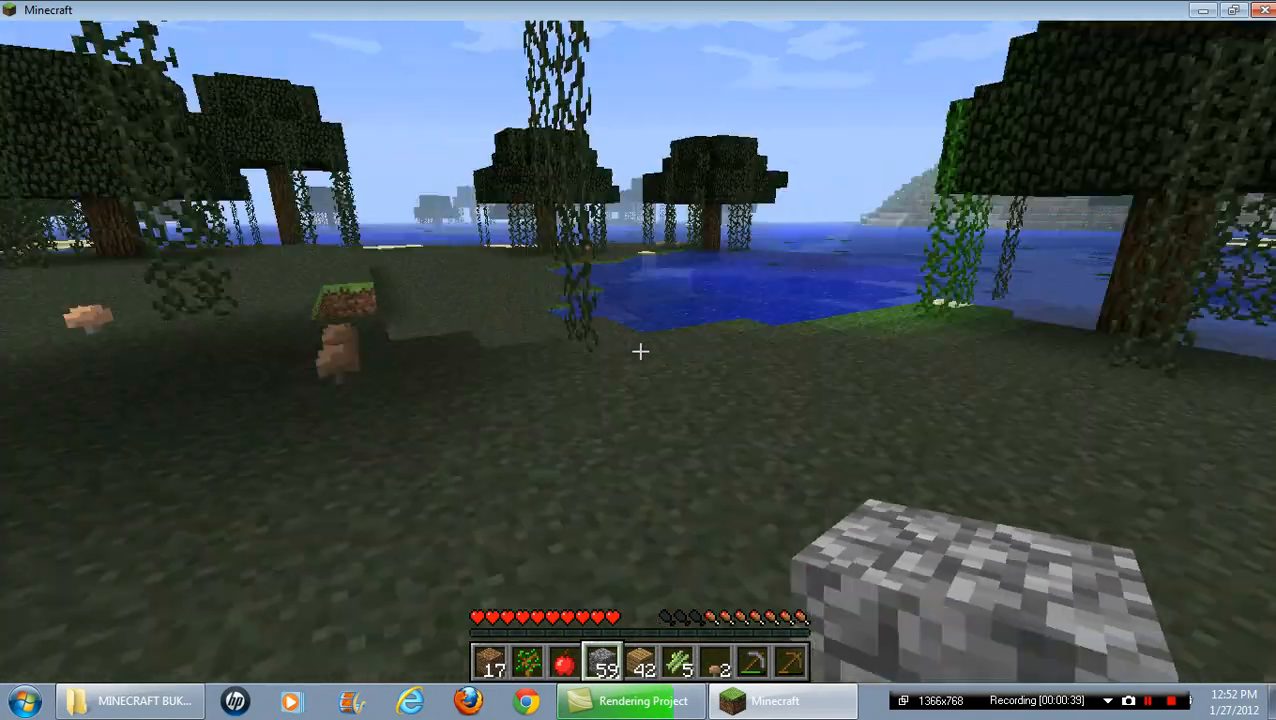
mouse_move(640, 350)
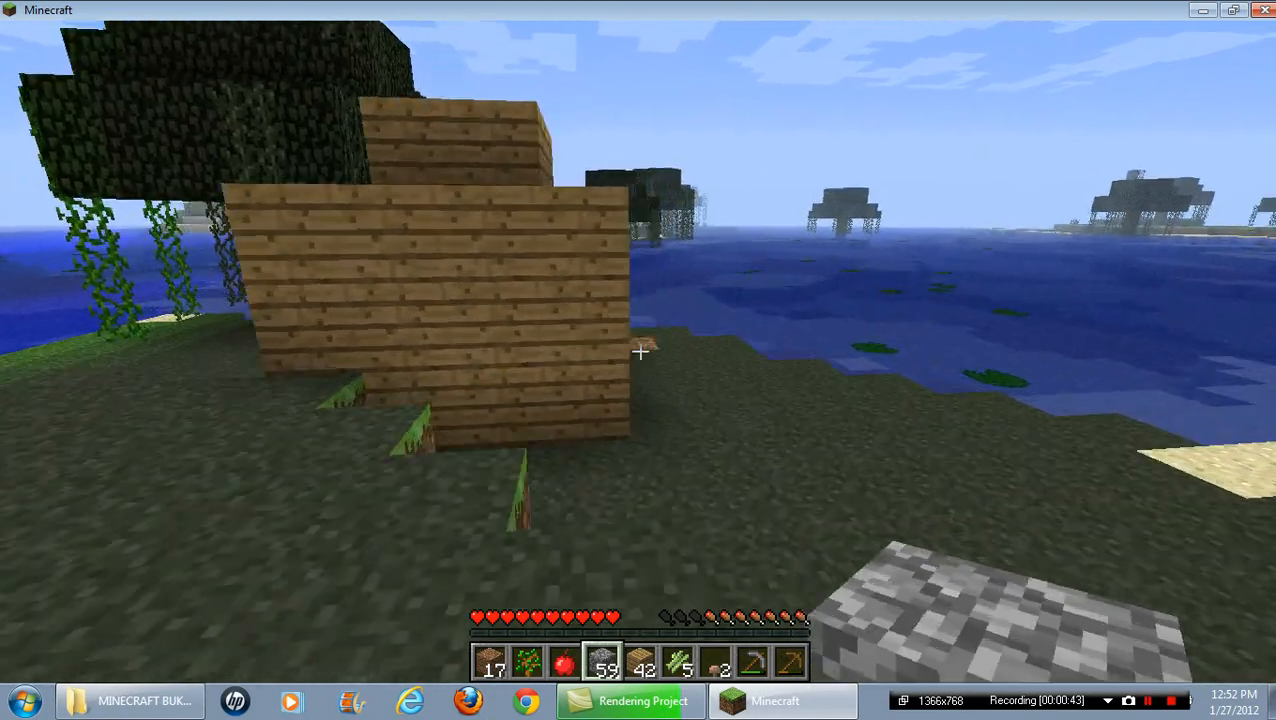
mouse_move(640, 350)
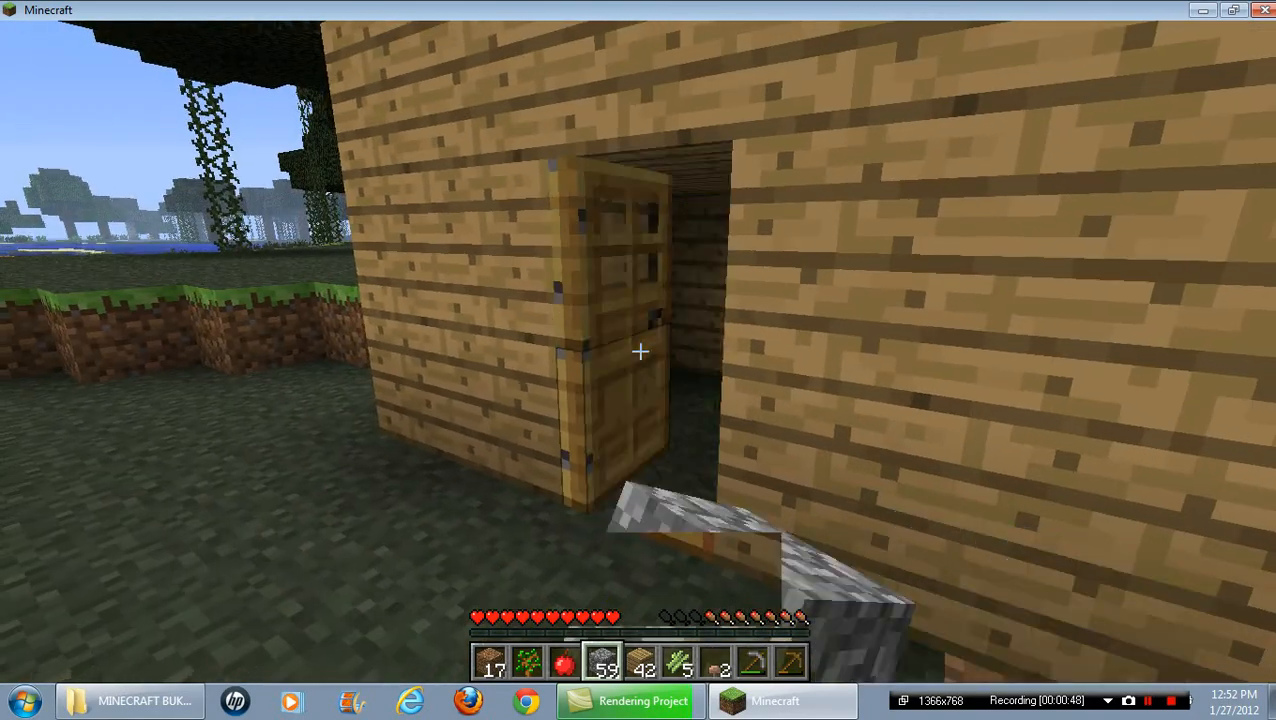
mouse_move(640, 352)
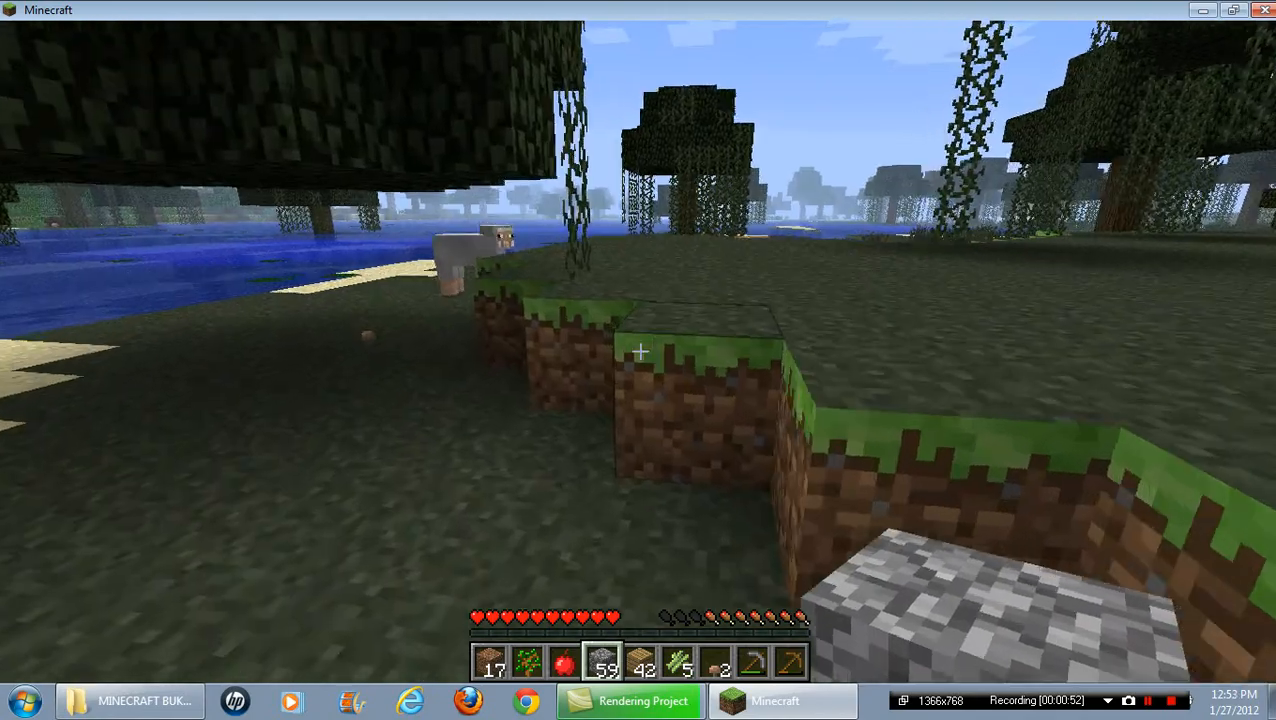
mouse_move(640, 360)
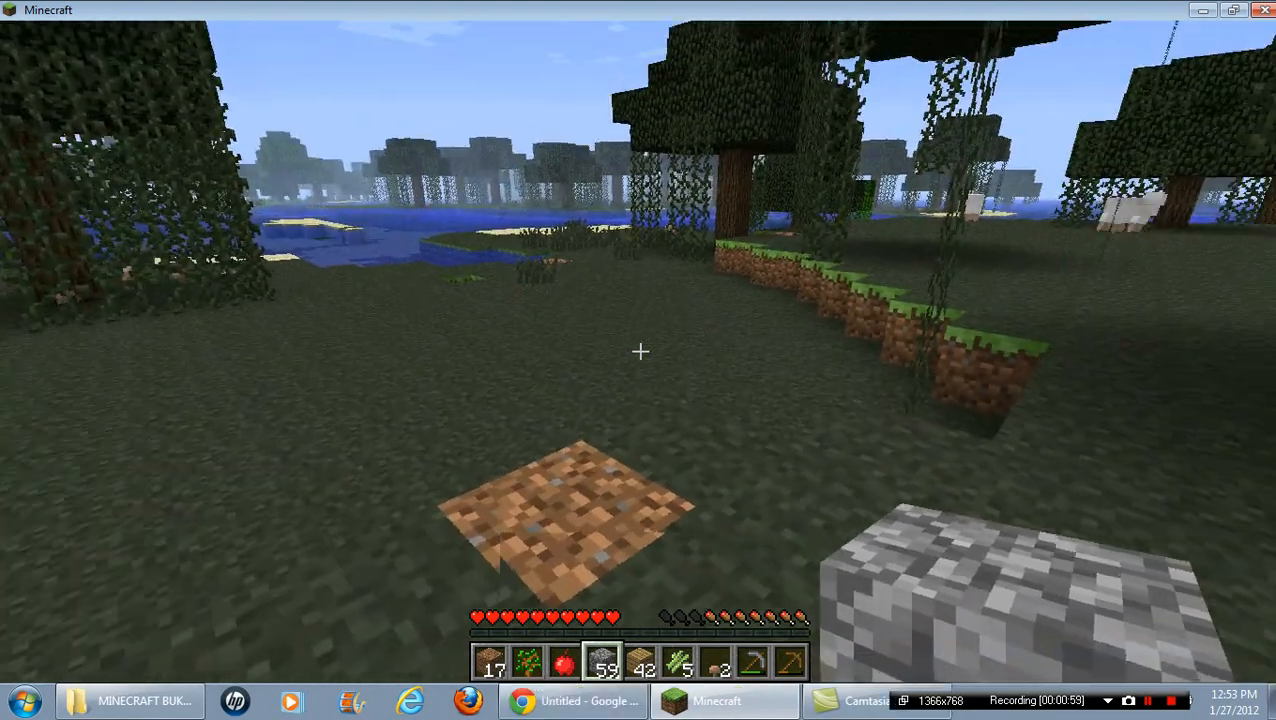
Pause the swamp world with Esc to bring up the Game menu
key("Escape")
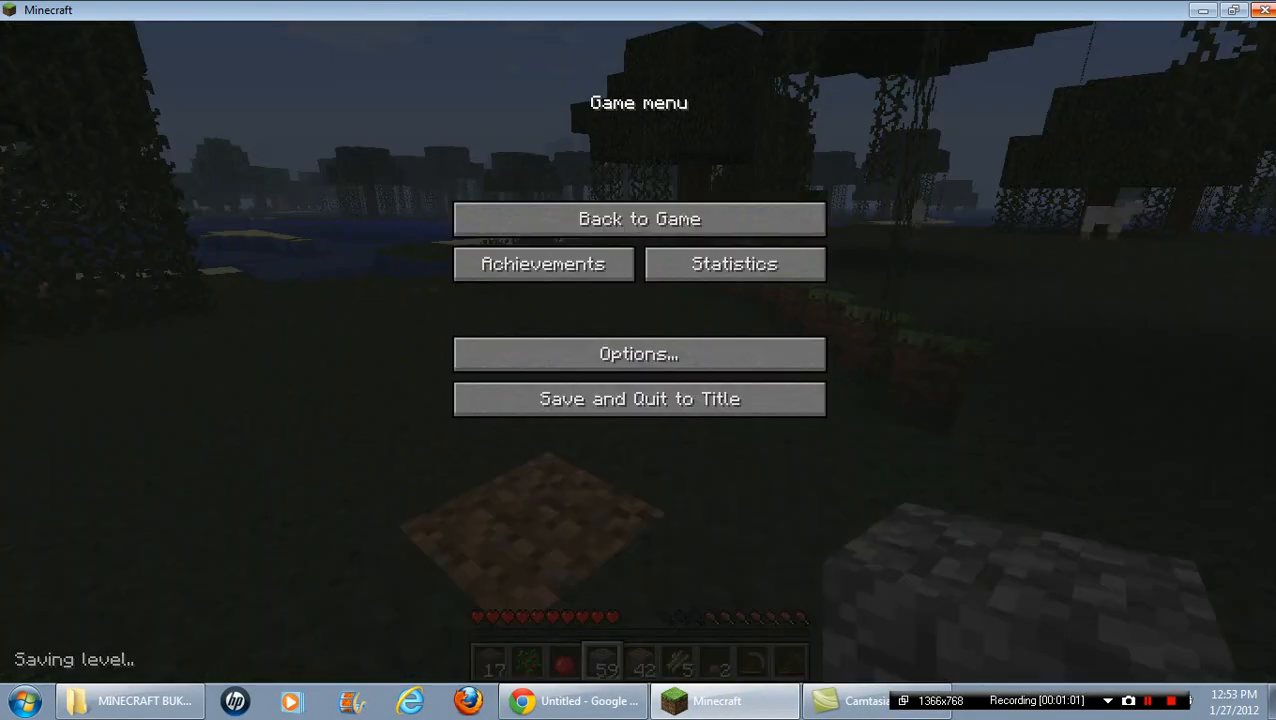
Leave the paused Minecraft game so the Windows desktop shows
left_click(573, 700)
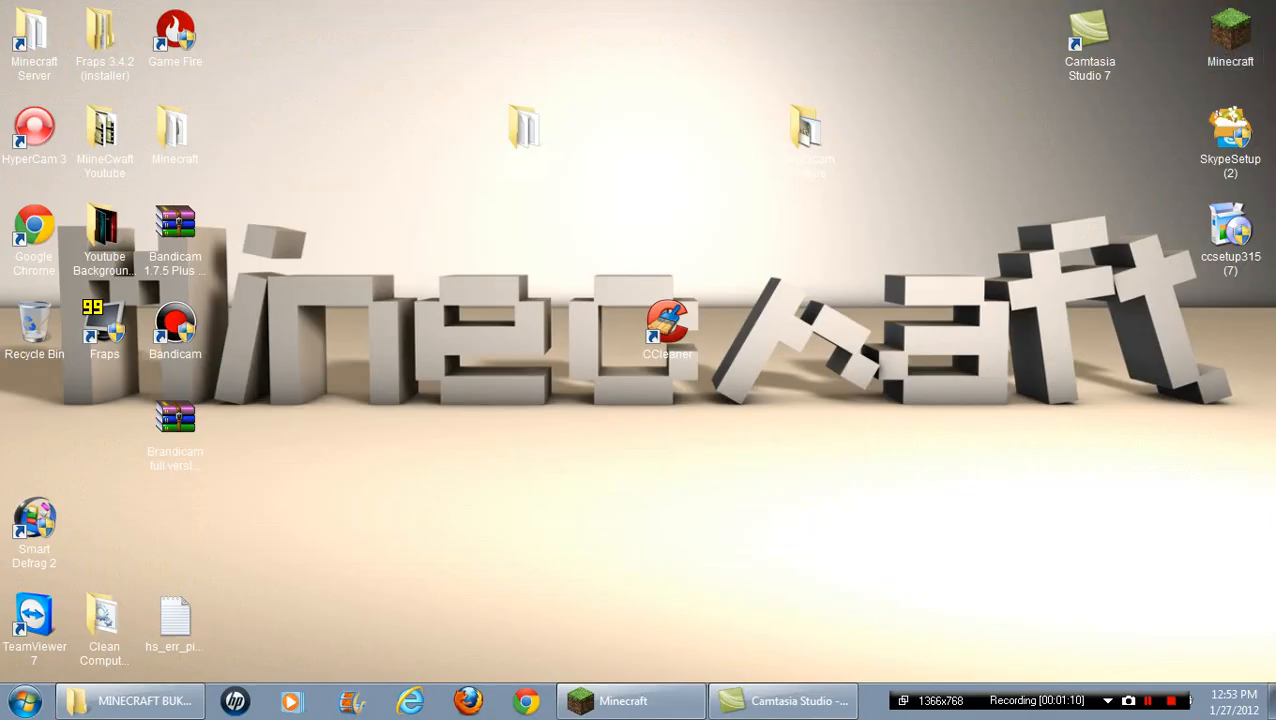
Drag the Camtasia Studio 7 shortcut to the centre, then right, then above the lettering
left_click_drag(1089, 40, 879, 434)
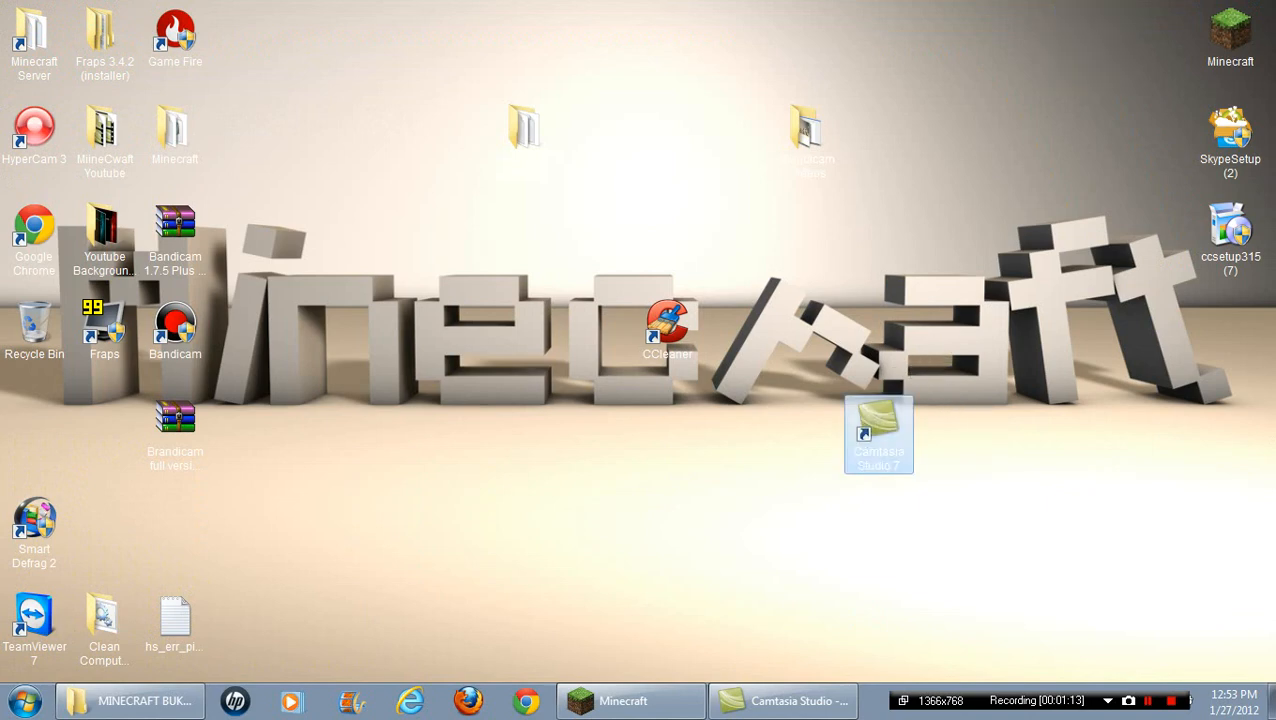
left_click_drag(878, 434, 948, 337)
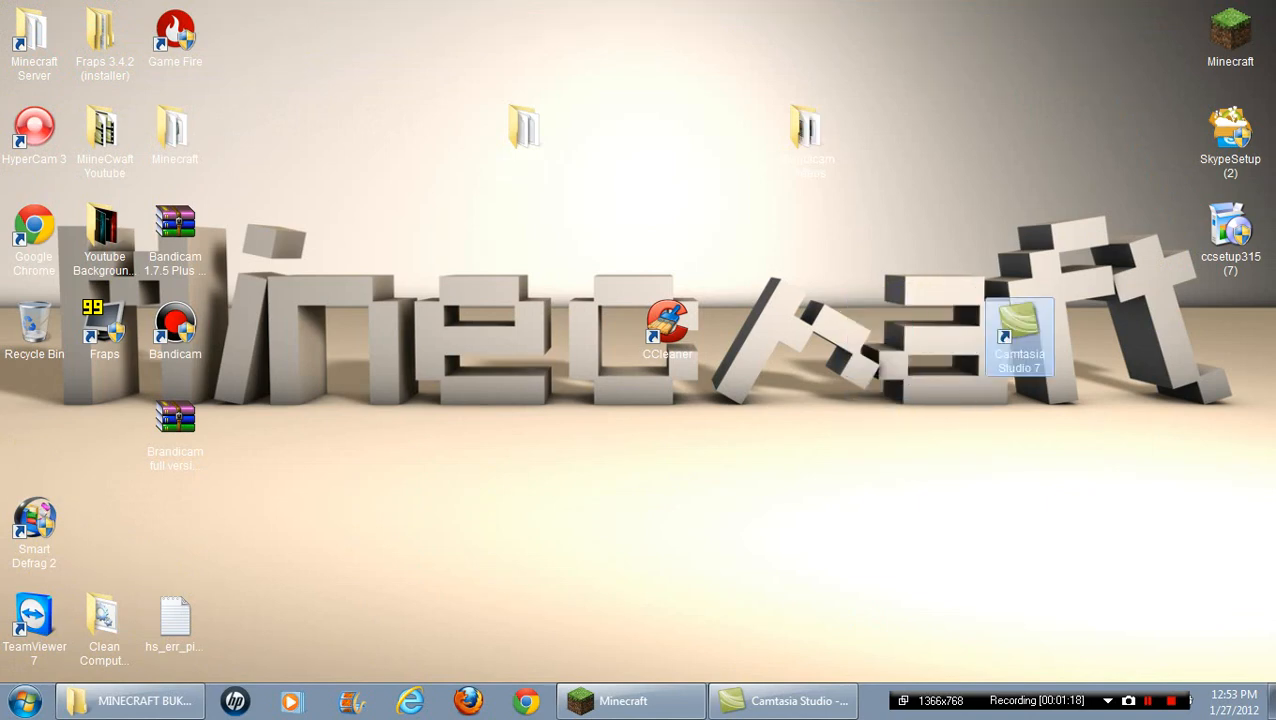
left_click_drag(1018, 337, 948, 240)
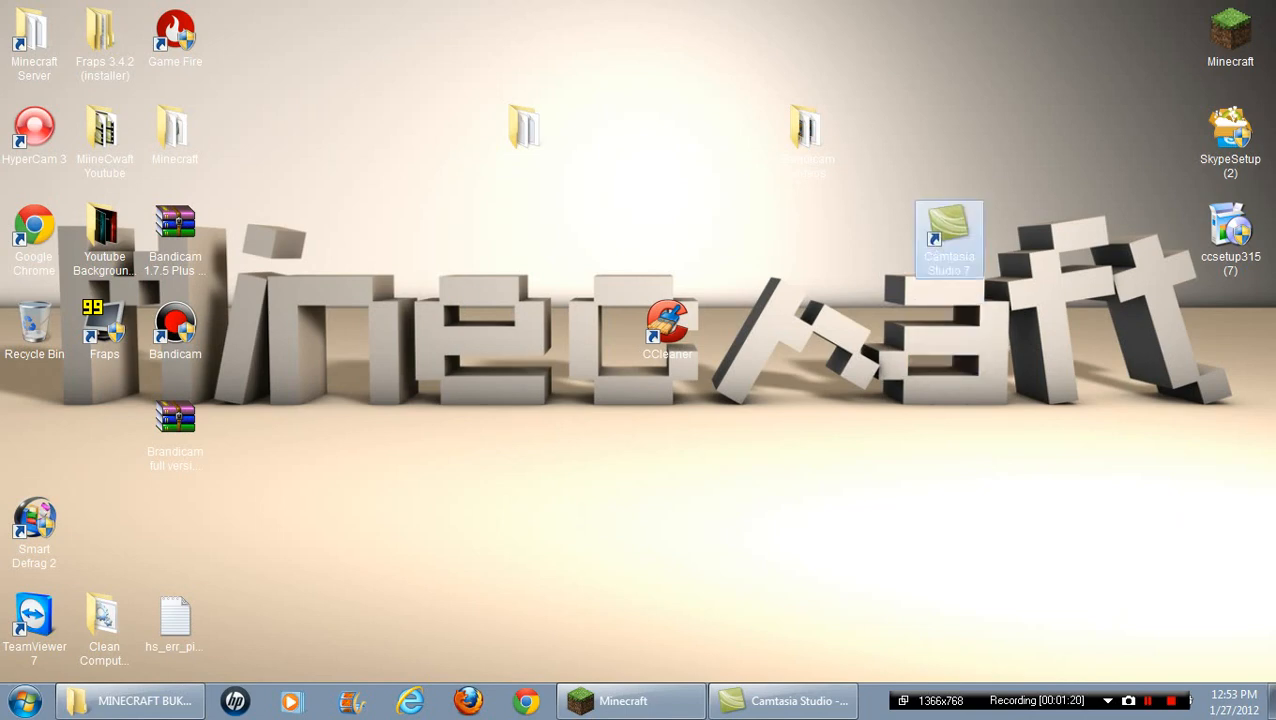